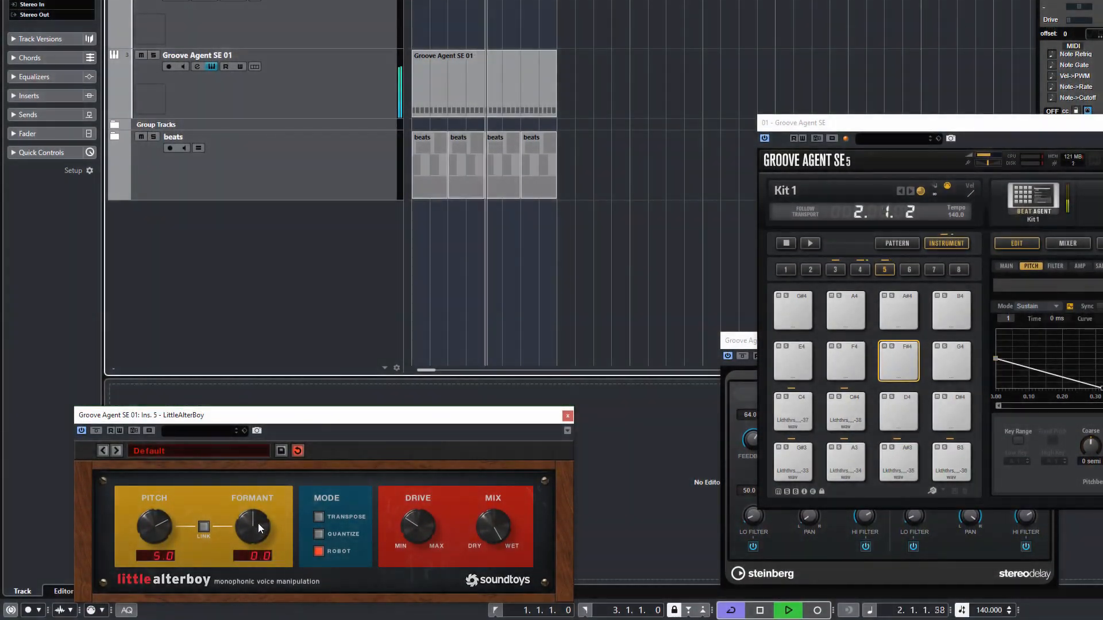
- Turn LittleAlterBoy's Formant down then up to a positive value, and raise the Pitch shift
{"action": "left_click_drag", "start_coordinate": [253, 524], "coordinate": [255, 540]}
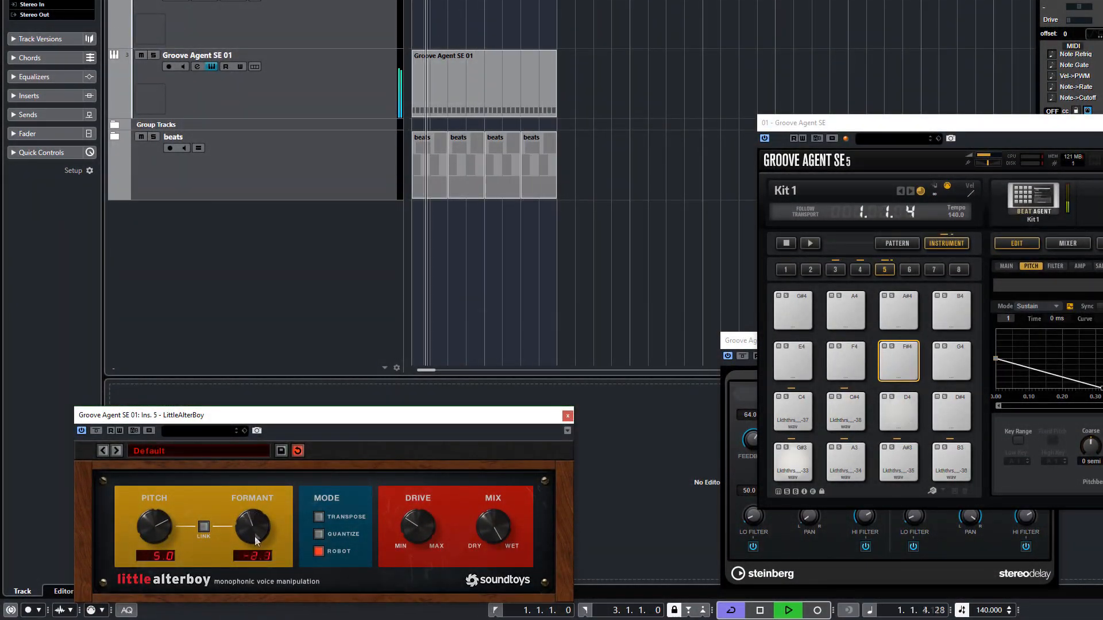
{"action": "left_click_drag", "start_coordinate": [251, 527], "coordinate": [245, 522]}
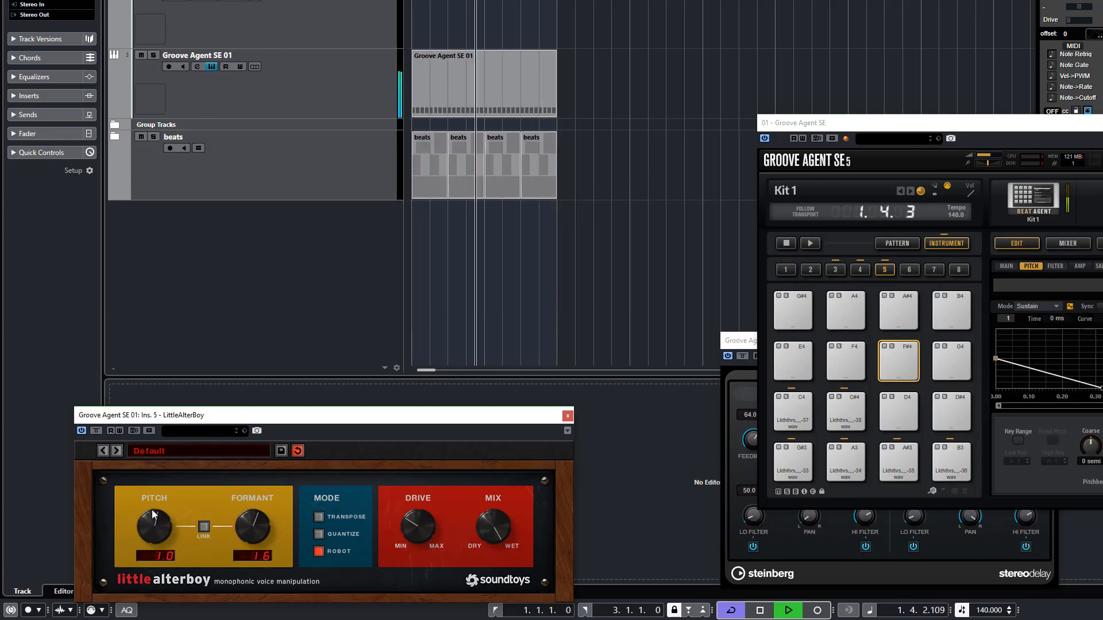
{"action": "left_click_drag", "start_coordinate": [155, 527], "coordinate": [155, 500]}
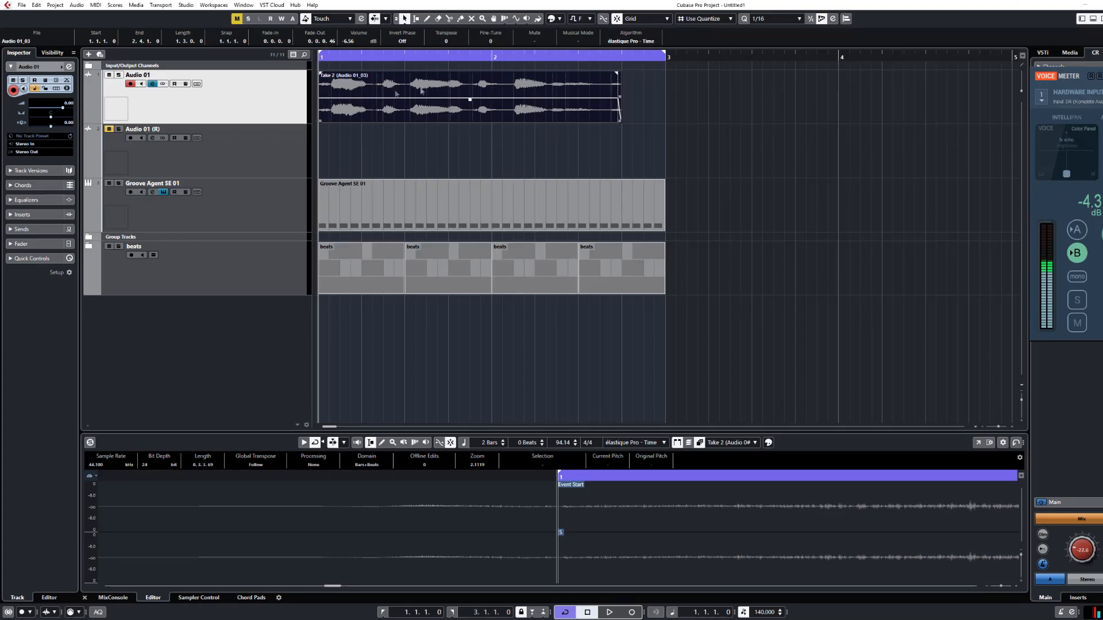
{"action": "mouse_move", "coordinate": [578, 99]}
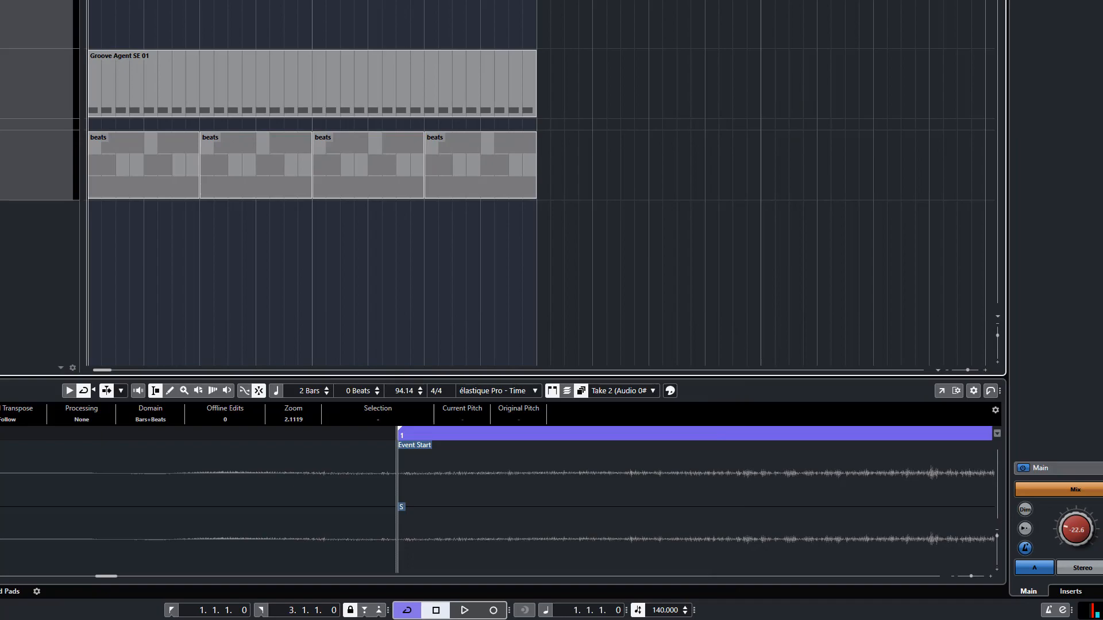
- Cut the vocal take into short slices from its hitpoints in the Sample Editor
{"action": "left_click", "coordinate": [466, 610]}
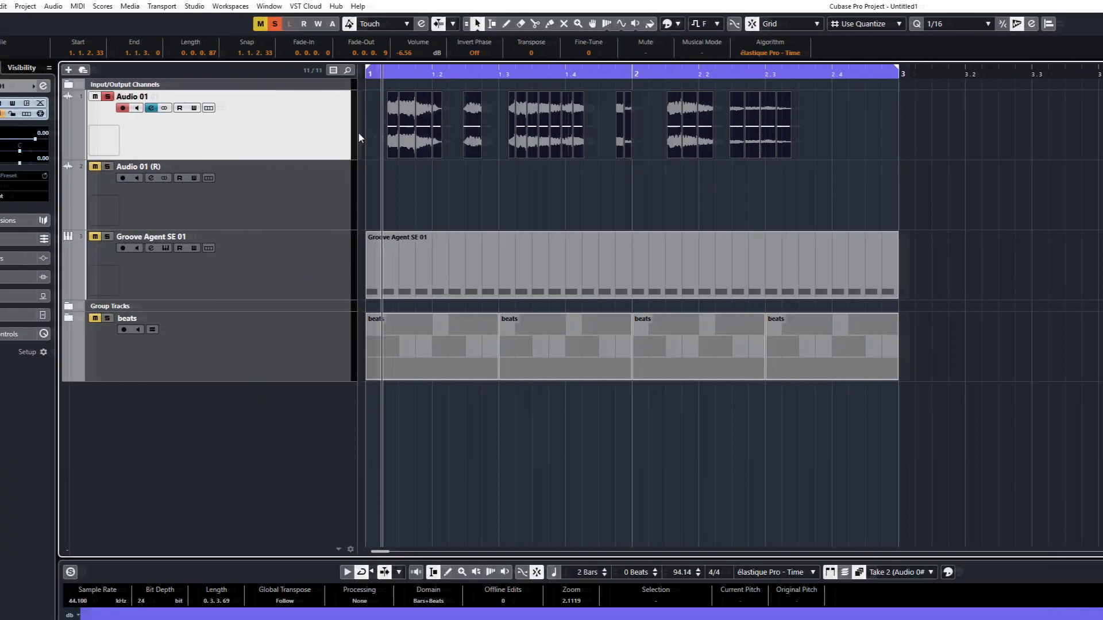
- Render the selected vocal slices in place with current settings onto a new track
{"action": "right_click", "coordinate": [462, 124]}
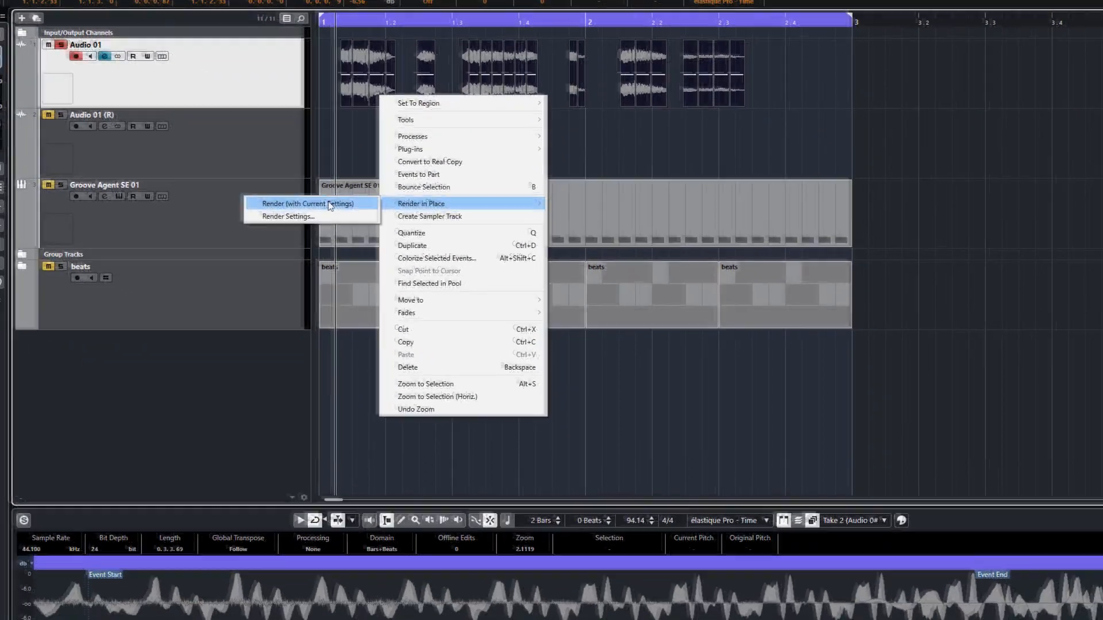
{"action": "left_click", "coordinate": [305, 203]}
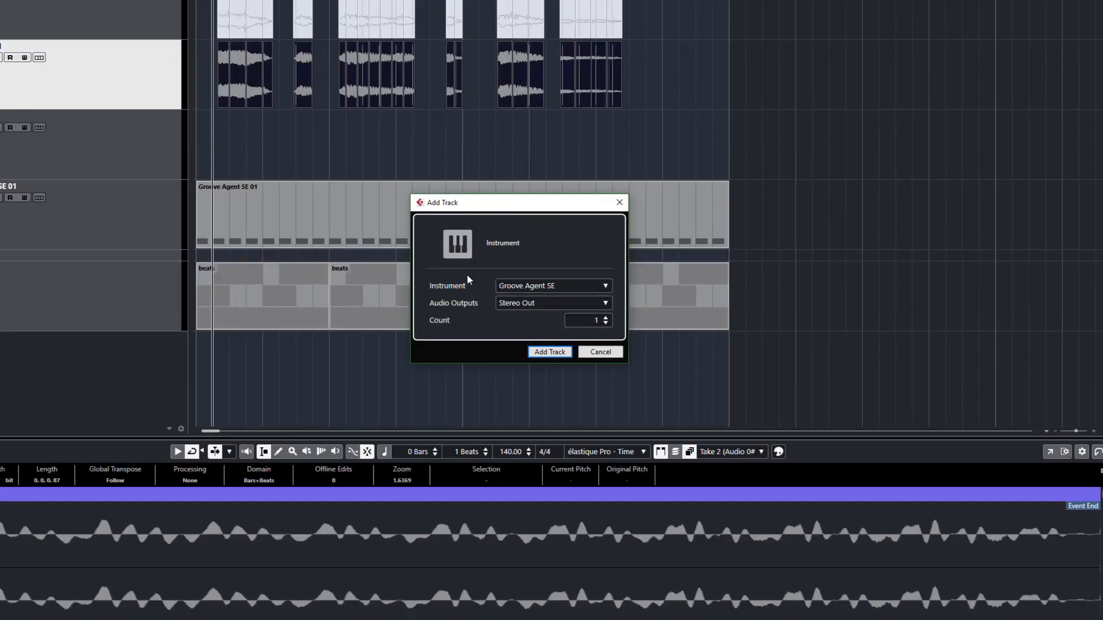
- Create a Groove Agent SE instrument track and load the rendered slices onto its pads
{"action": "left_click", "coordinate": [549, 352]}
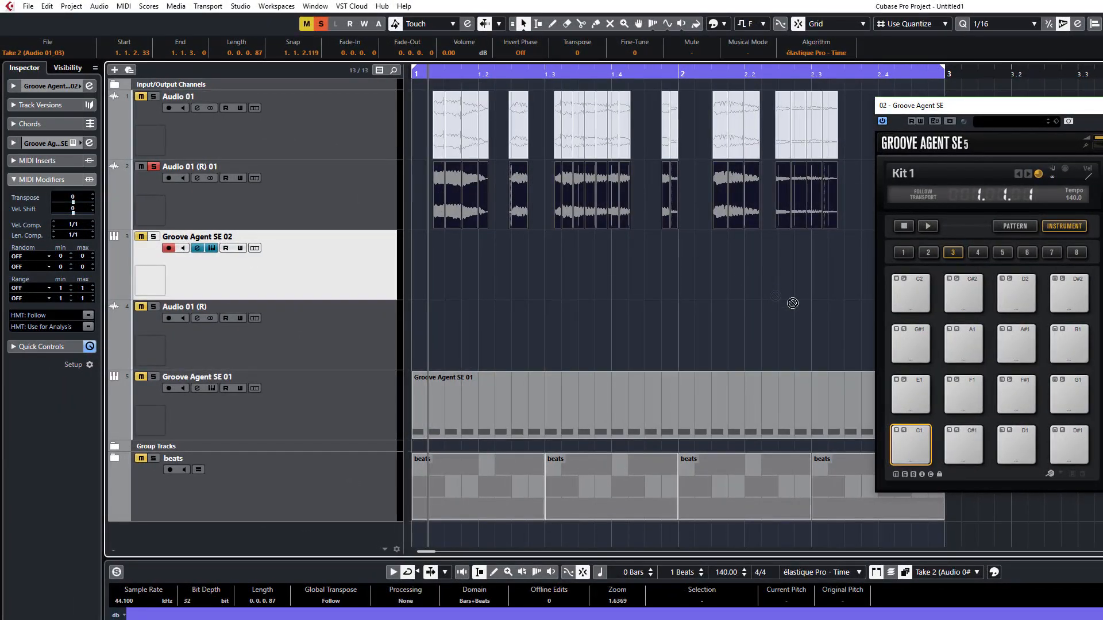
{"action": "left_click", "coordinate": [910, 445]}
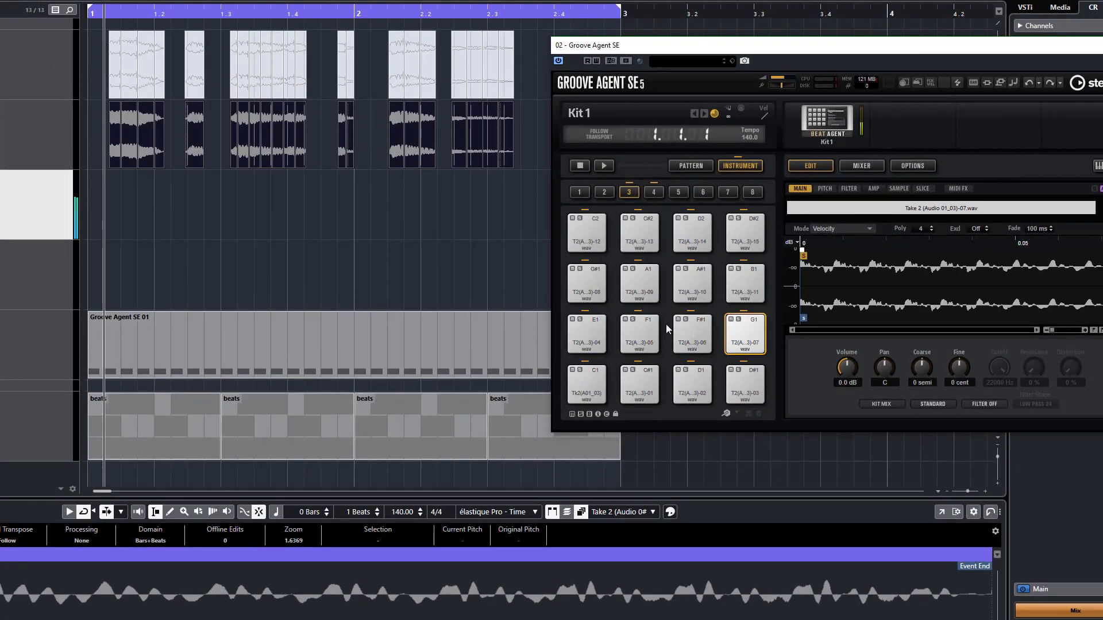
{"action": "left_click", "coordinate": [692, 283]}
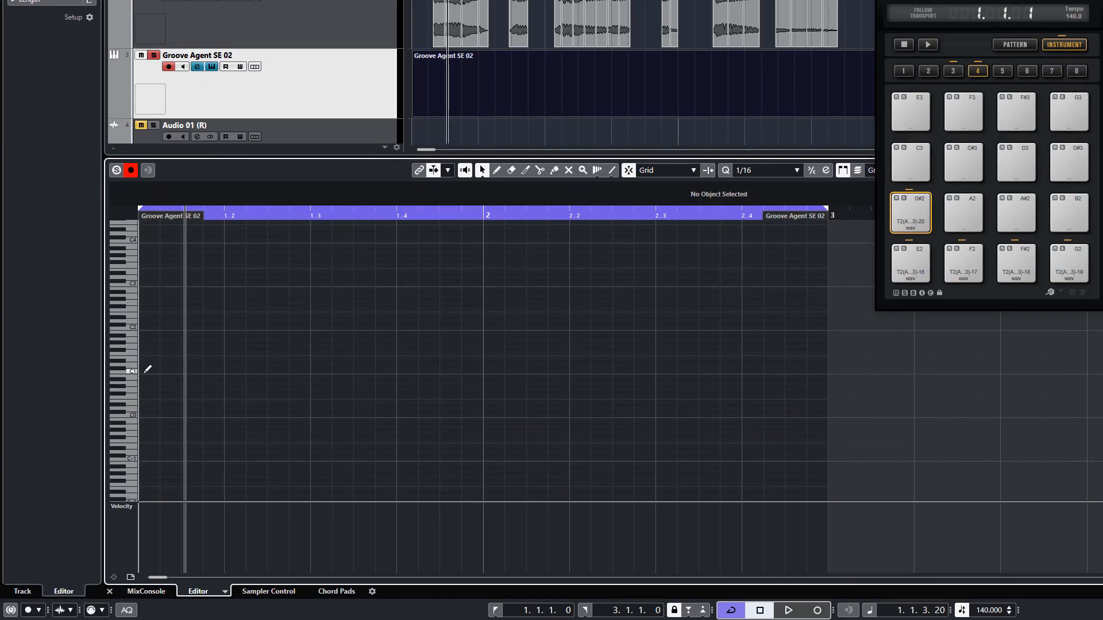
- Draw a row of sixteenth notes across the Groove Agent SE 02 part
{"action": "left_click_drag", "start_coordinate": [140, 372], "coordinate": [829, 371]}
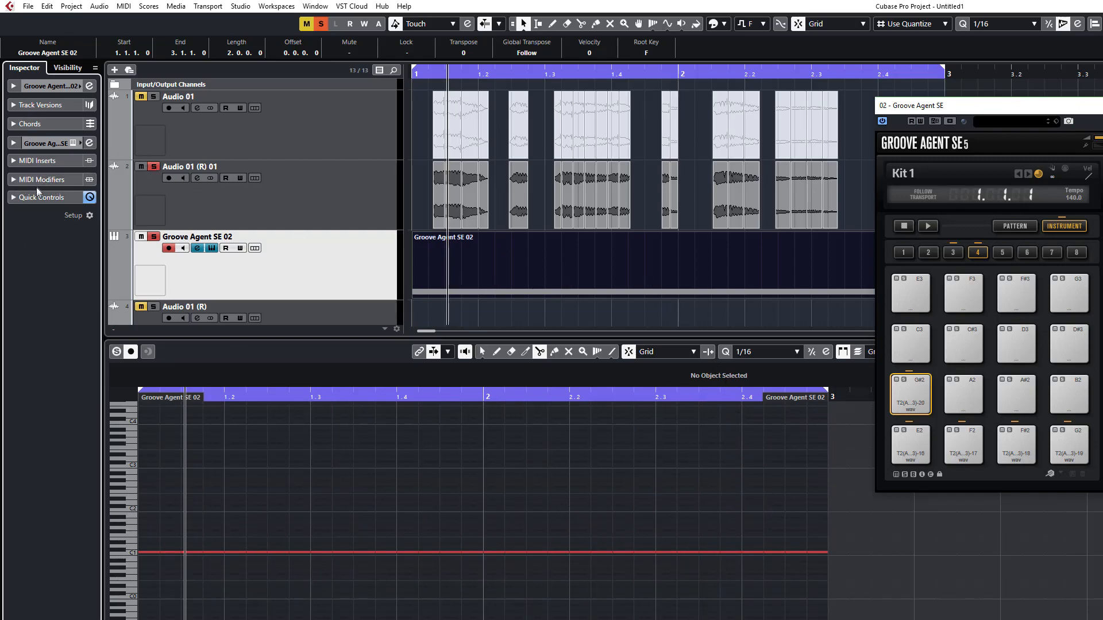
{"action": "mouse_move", "coordinate": [49, 180]}
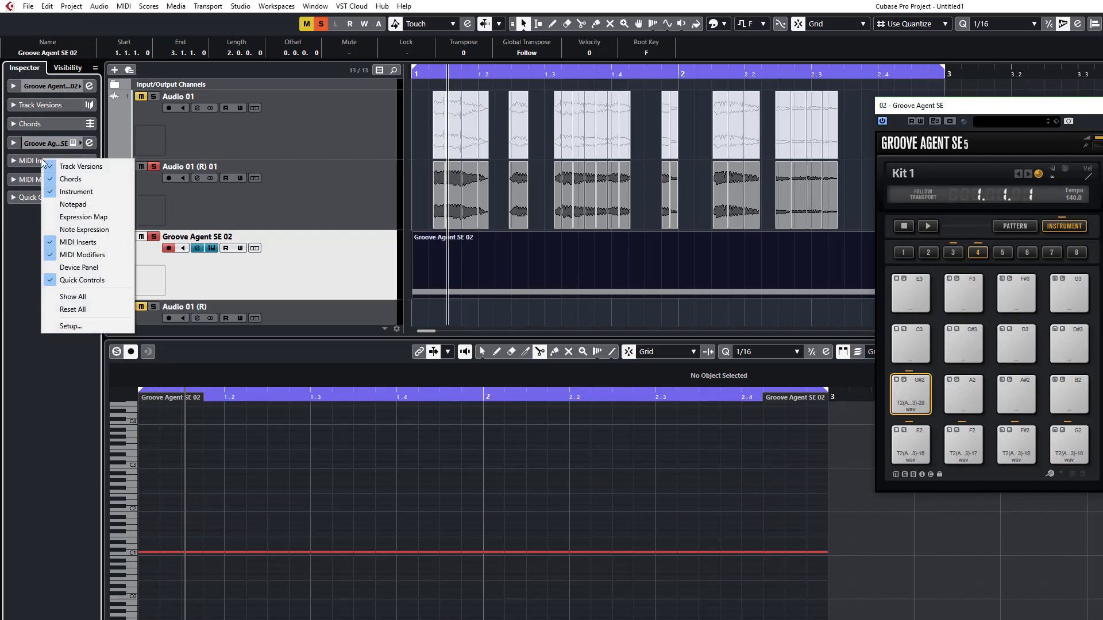
{"action": "mouse_move", "coordinate": [83, 254]}
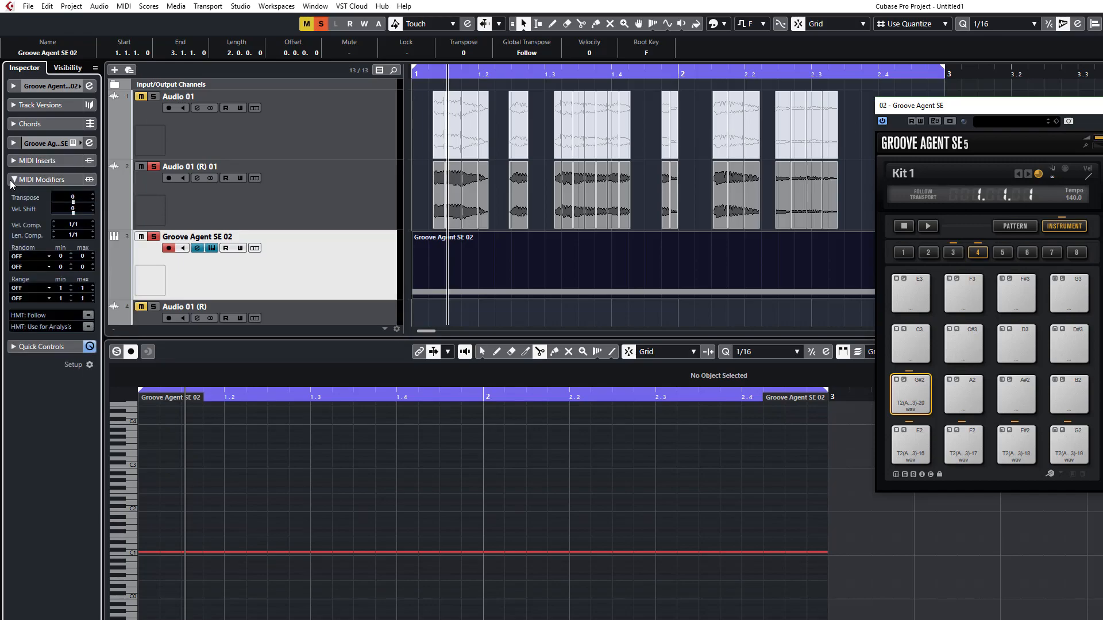
{"action": "mouse_move", "coordinate": [23, 255]}
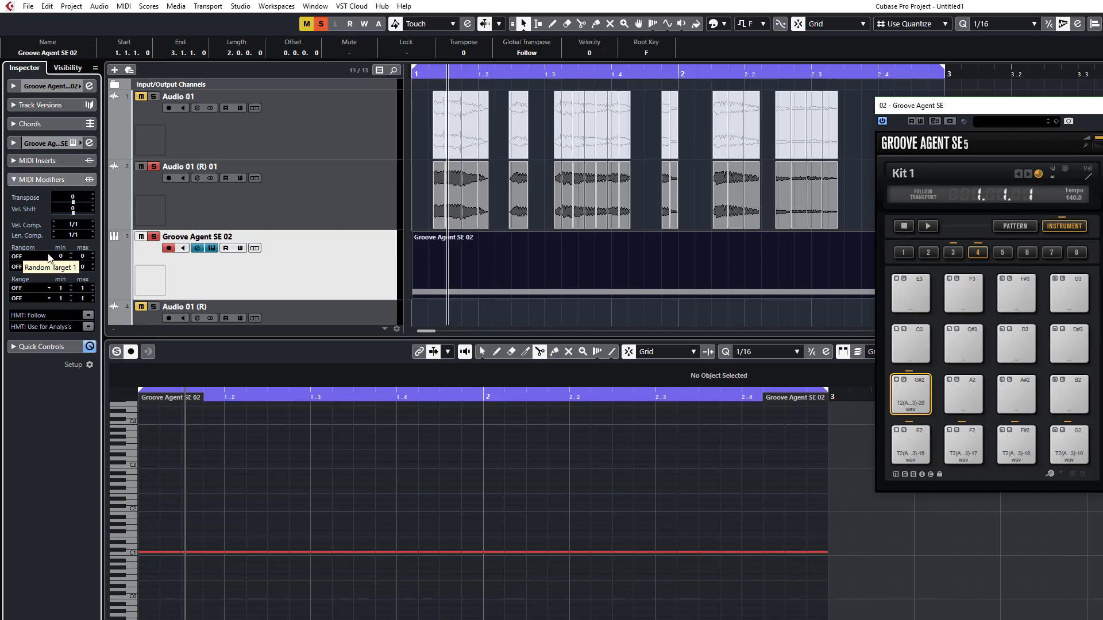
- Set the first random modifier in the Key Editor to vary note pitch
{"action": "left_click", "coordinate": [23, 256]}
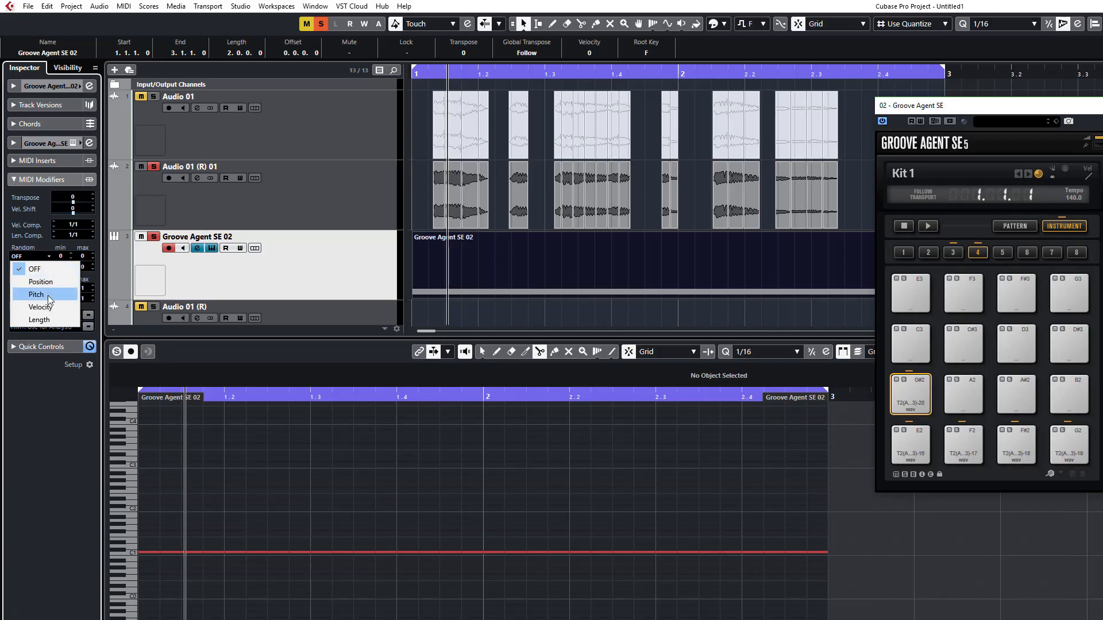
{"action": "left_click", "coordinate": [35, 294]}
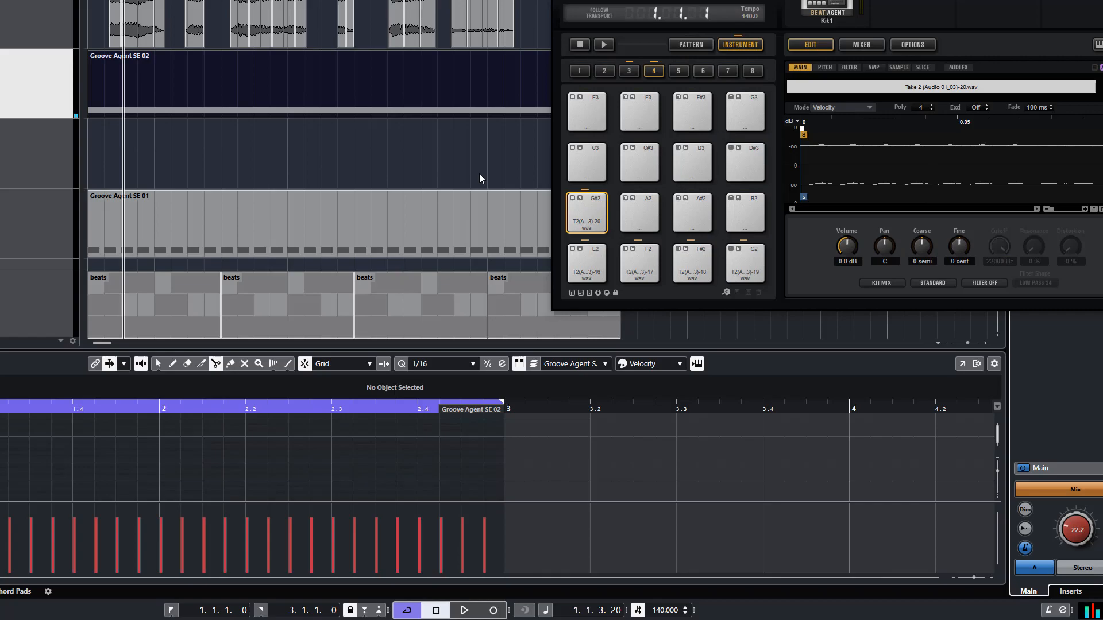
{"action": "mouse_move", "coordinate": [797, 87]}
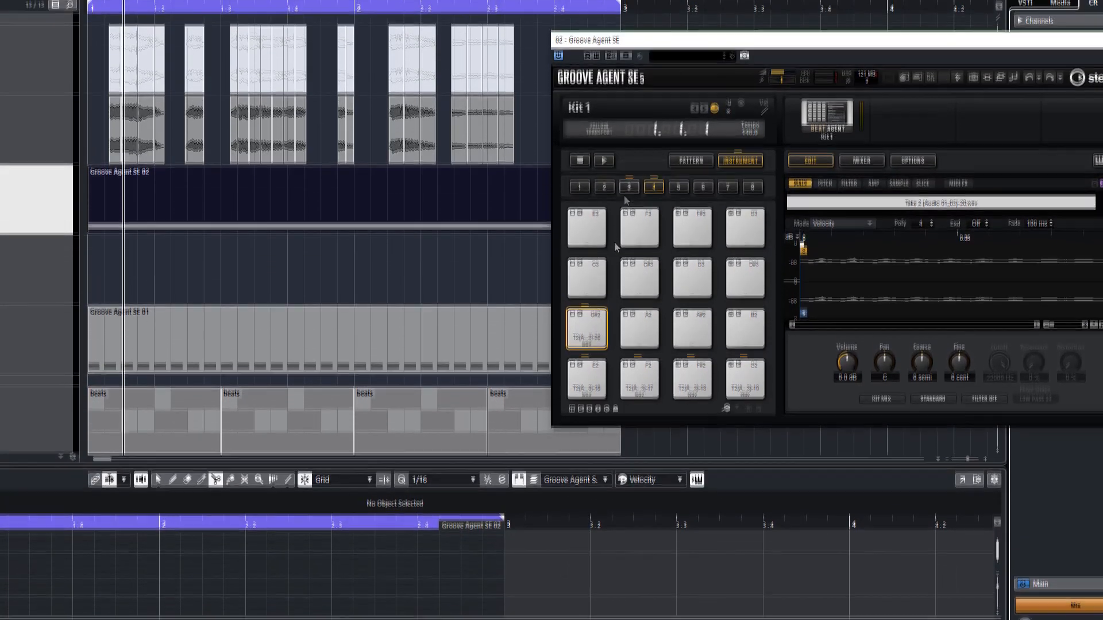
- Select every pad in the Groove Agent SE kit via Select All Pads
{"action": "right_click", "coordinate": [586, 333]}
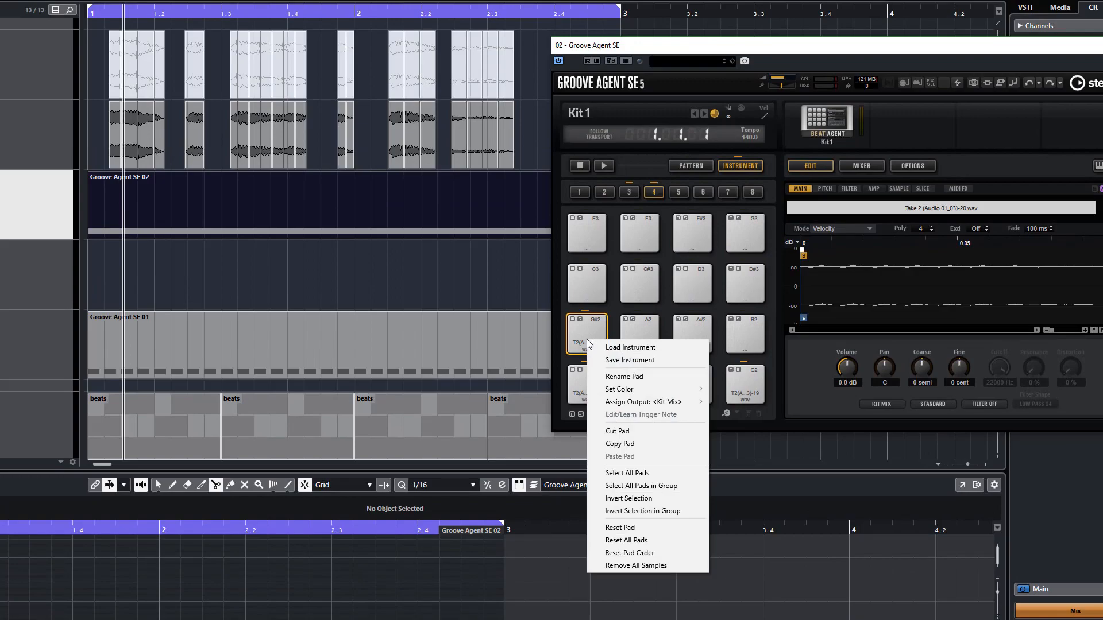
{"action": "mouse_move", "coordinate": [630, 347]}
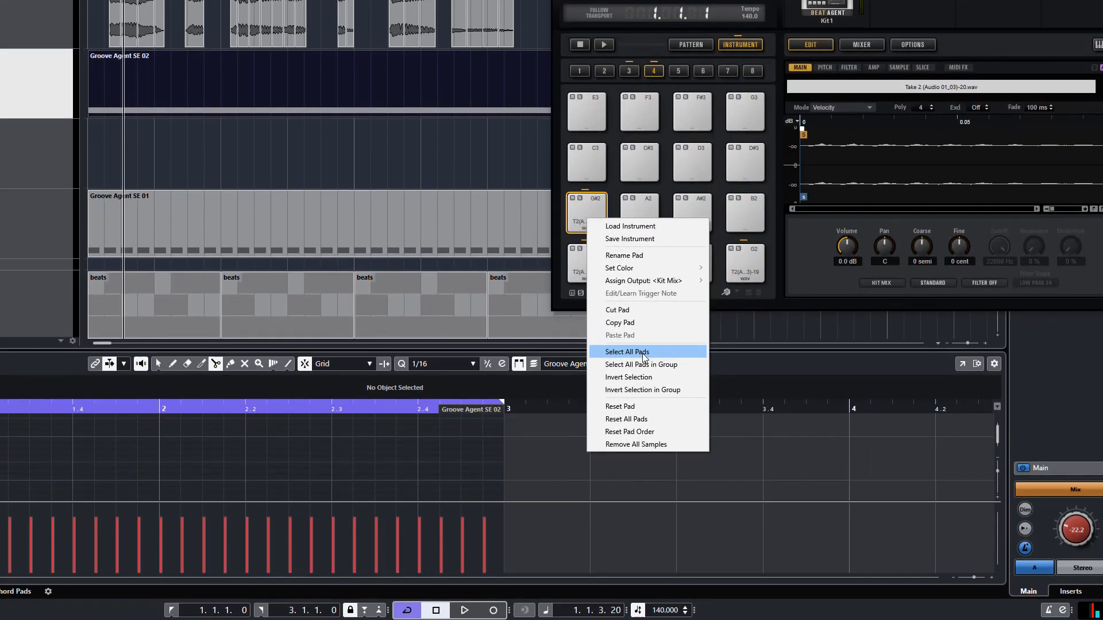
{"action": "left_click", "coordinate": [628, 352]}
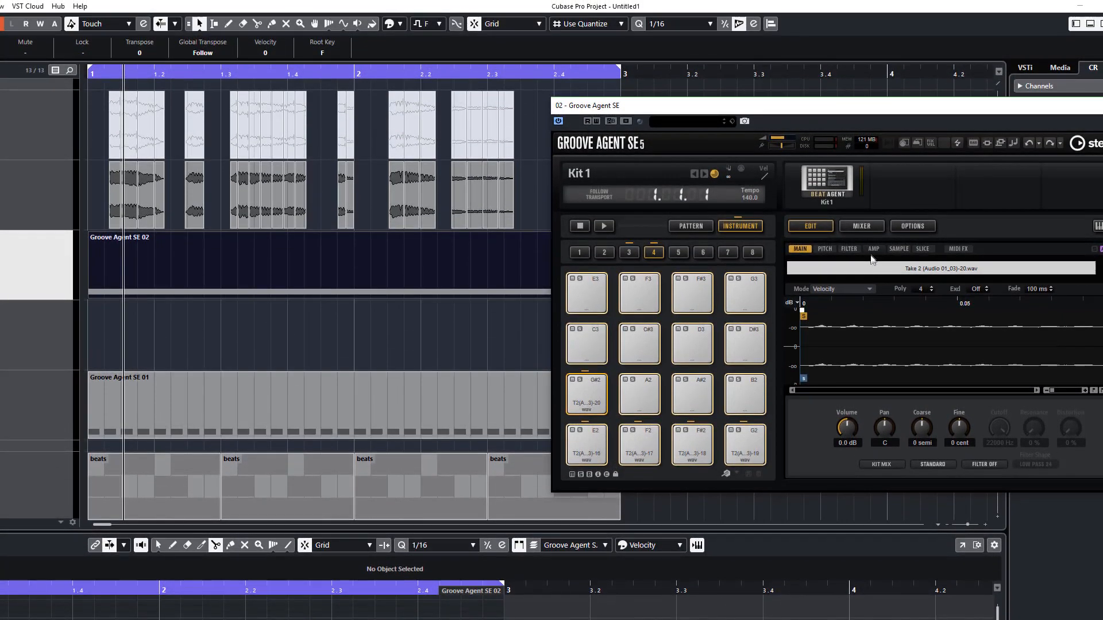
- Shorten the pads' amp envelope decay to roughly 76–100 ms for a choppy sound
{"action": "left_click", "coordinate": [873, 248]}
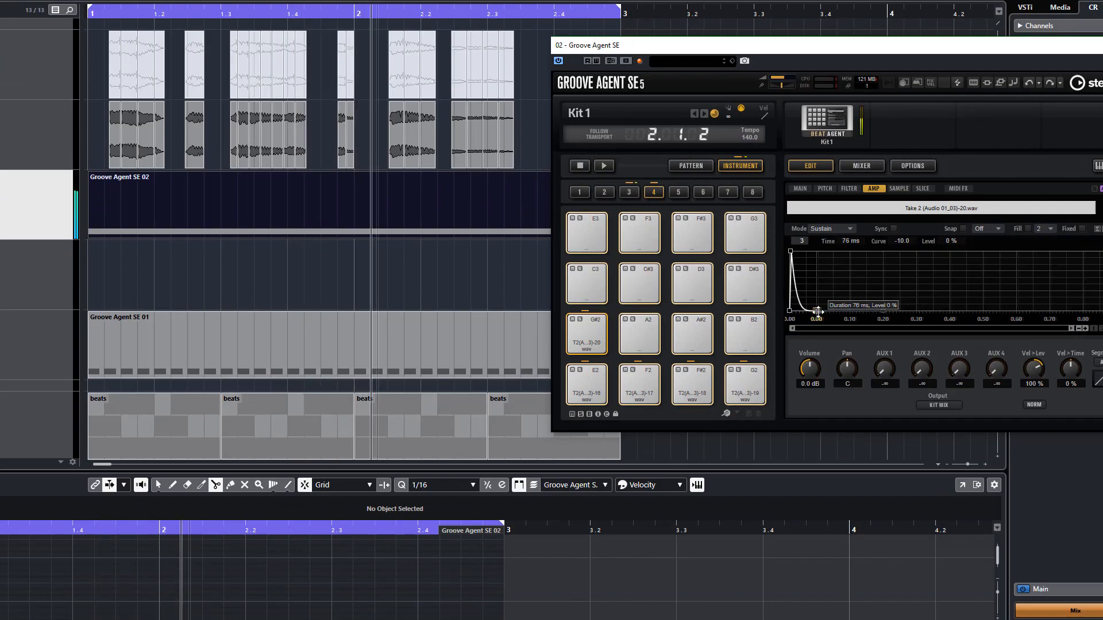
{"action": "left_click_drag", "start_coordinate": [816, 312], "coordinate": [852, 311]}
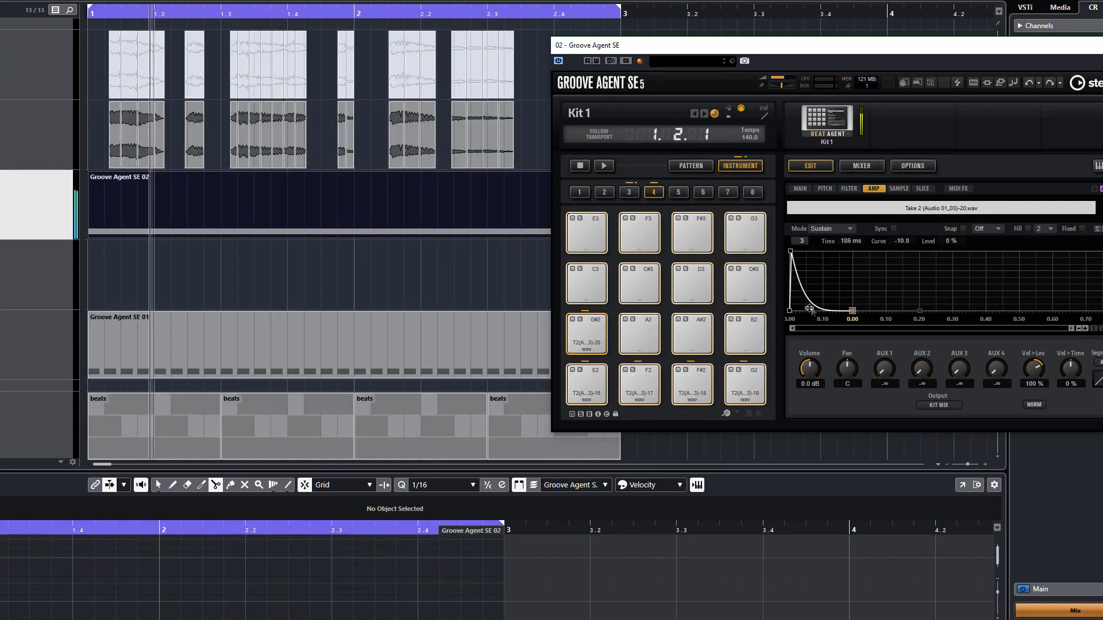
{"action": "left_click_drag", "start_coordinate": [810, 309], "coordinate": [814, 296]}
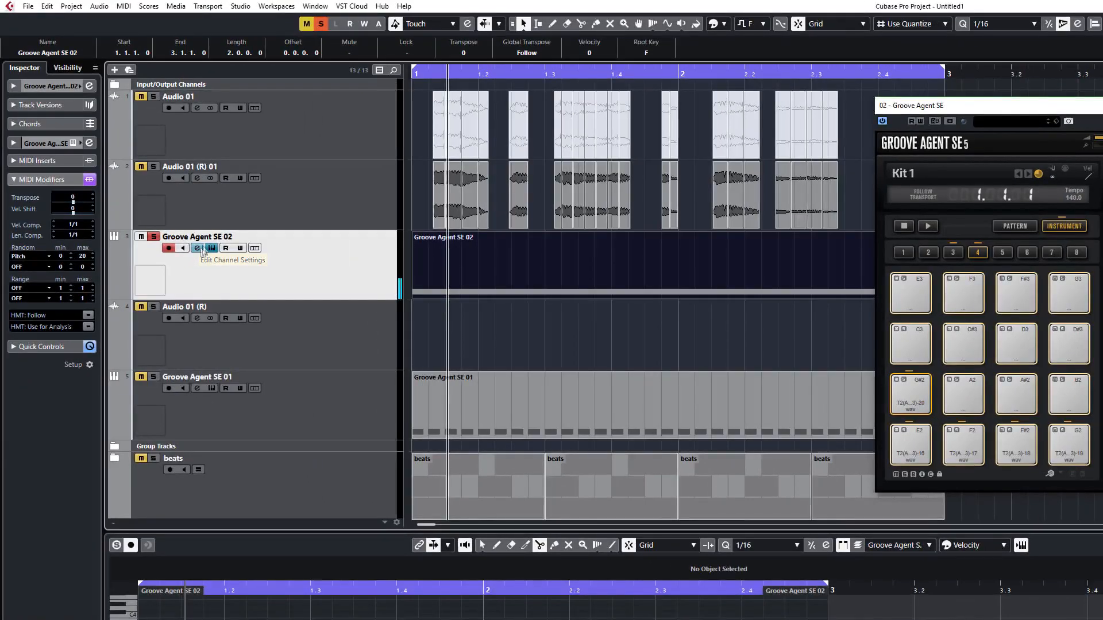
- Bring up the Groove Agent SE 02 channel settings and the first insert's plug-in list
{"action": "left_click", "coordinate": [197, 248]}
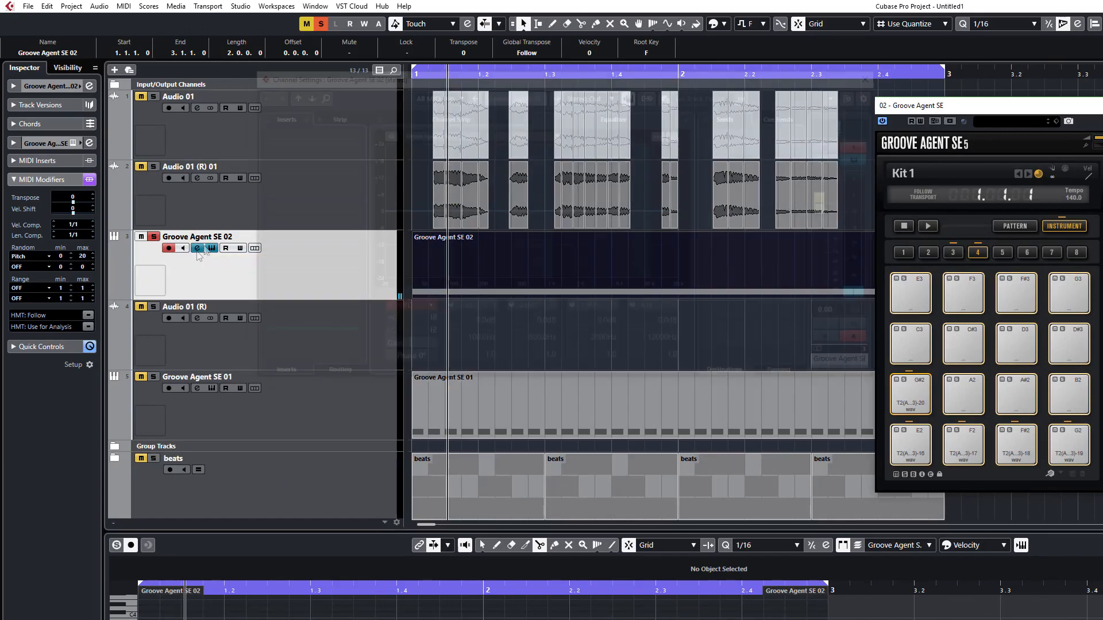
{"action": "left_click", "coordinate": [197, 248]}
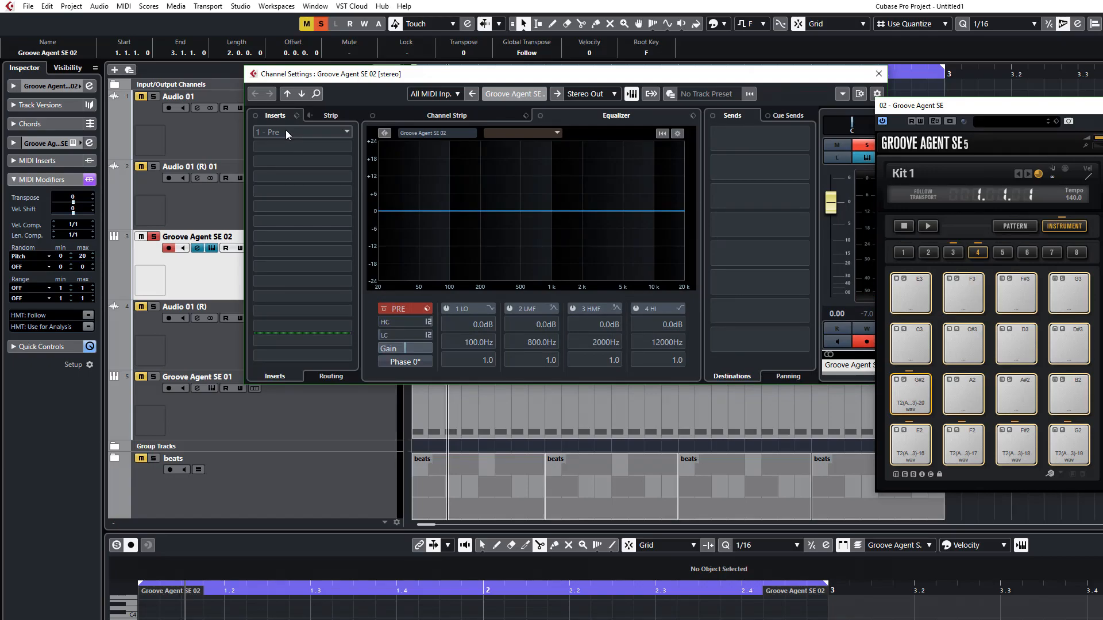
{"action": "left_click", "coordinate": [301, 132]}
{"action": "type", "text": "alt"}
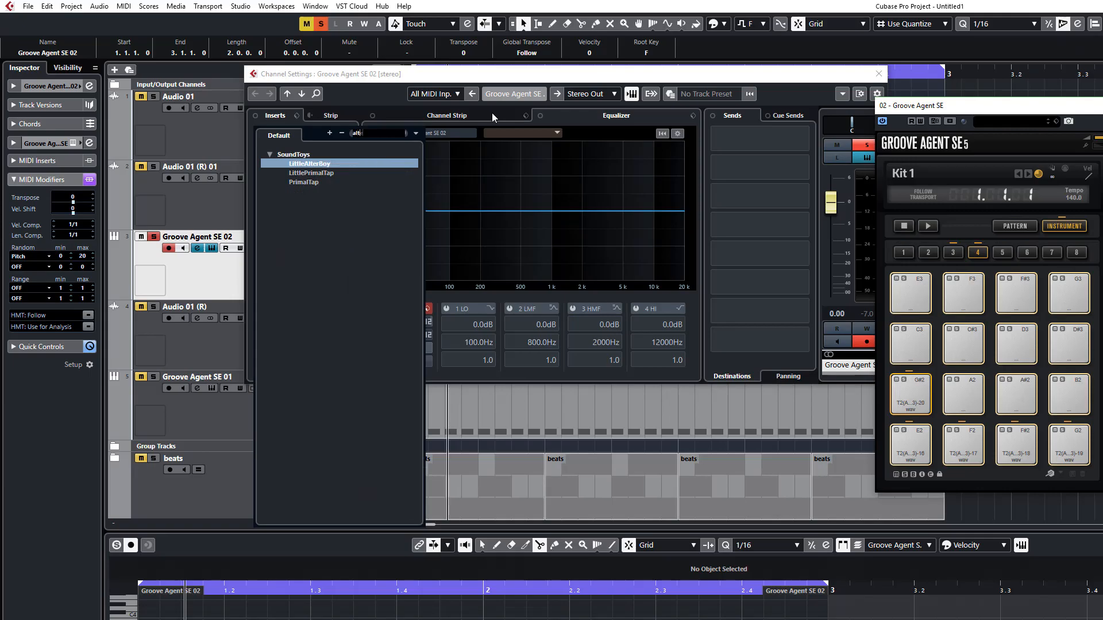
- Load LittleAlterBoy into the first insert, then search 'dela' for a delay plug-in
{"action": "double_click", "coordinate": [310, 163]}
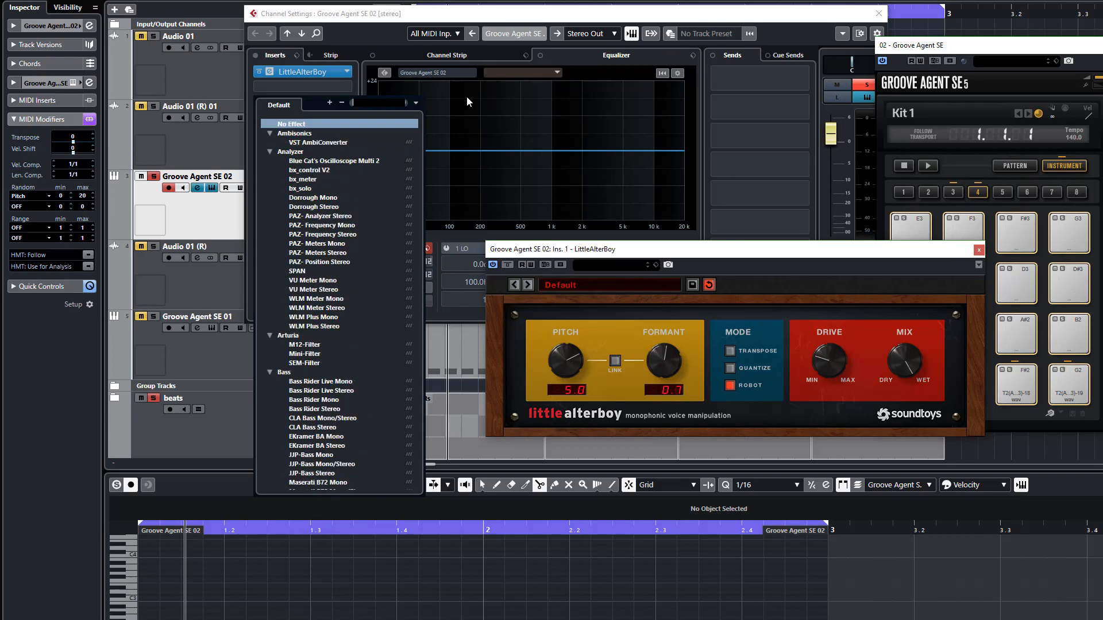
{"action": "type", "text": "dela"}
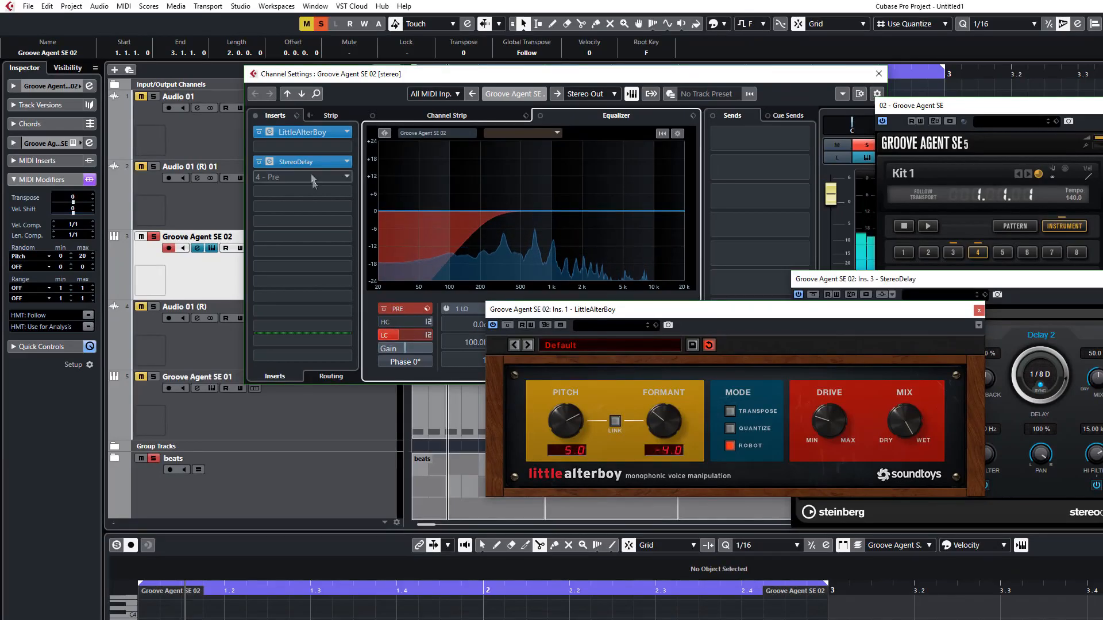
- Add StereoDelay to the next empty insert slot after LittleAlterBoy on Groove Agent SE 02
{"action": "left_click", "coordinate": [299, 176]}
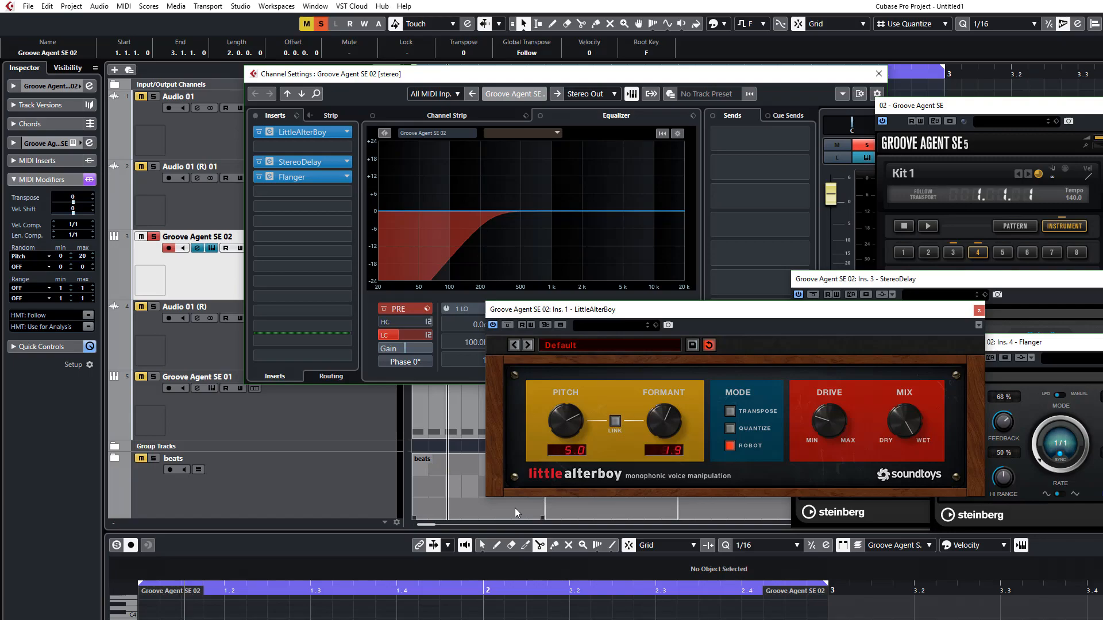
{"action": "mouse_move", "coordinate": [516, 513]}
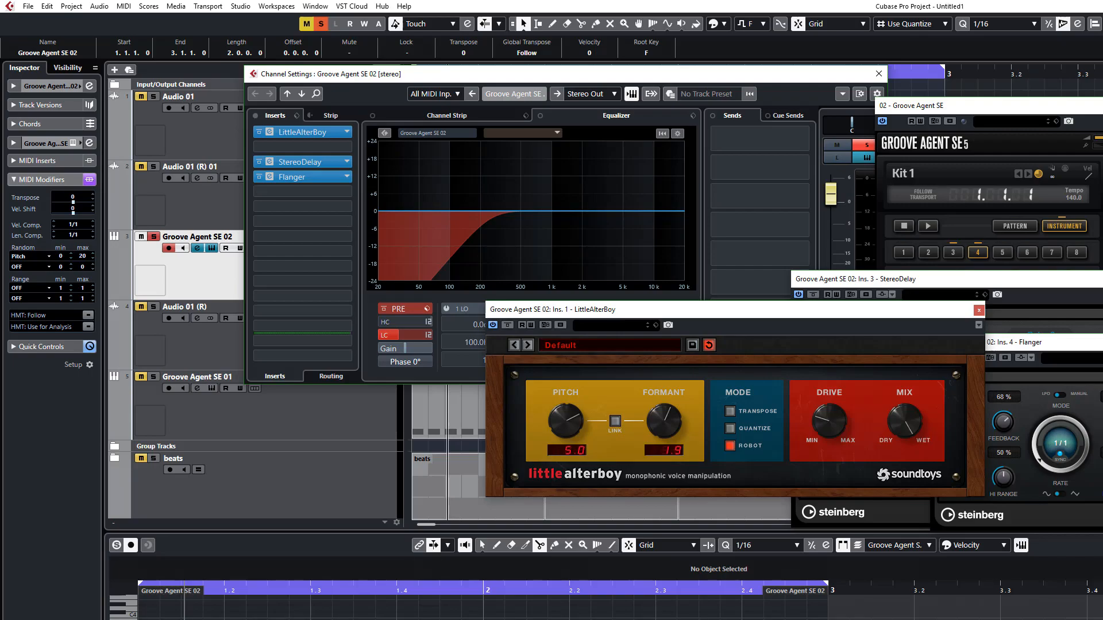
{"action": "mouse_move", "coordinate": [579, 514]}
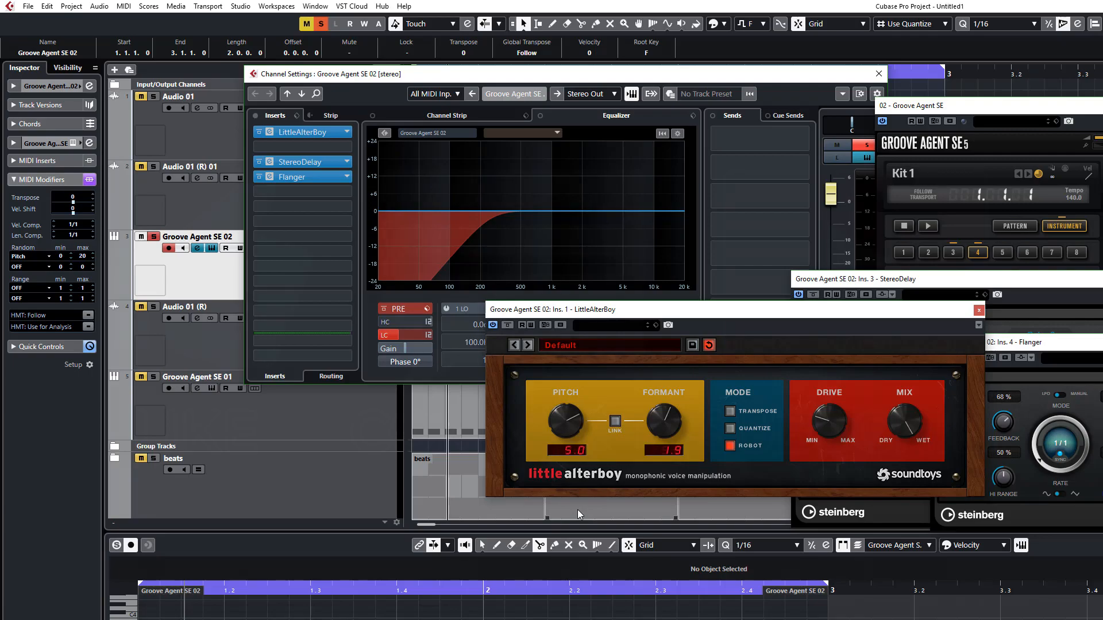